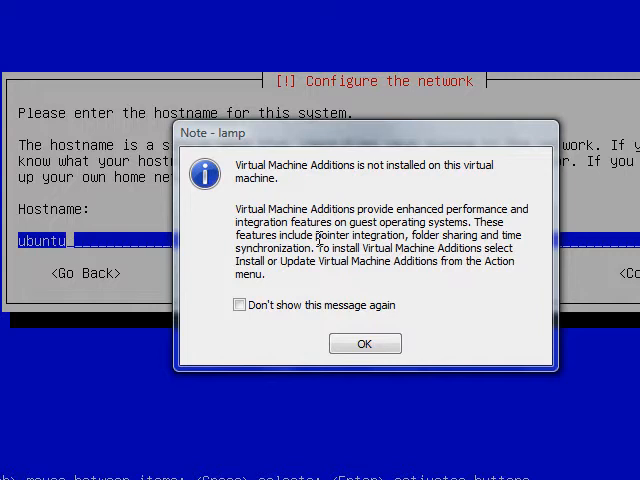
{"action": "mouse_move", "coordinate": [330, 248]}
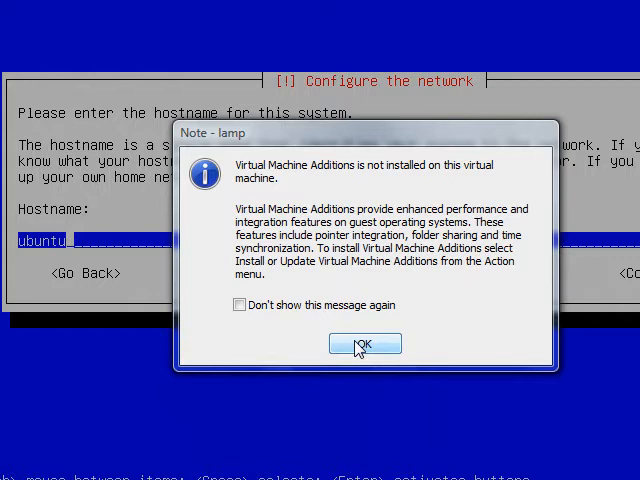
Step: Dismiss the Virtual Machine Additions notice, set hostname 'lampse', and accept the Eastern time zone
{"action": "left_click", "coordinate": [364, 344]}
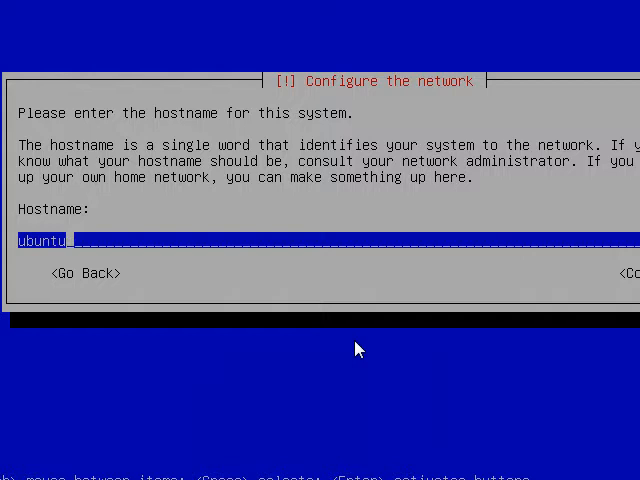
{"action": "mouse_move", "coordinate": [316, 306]}
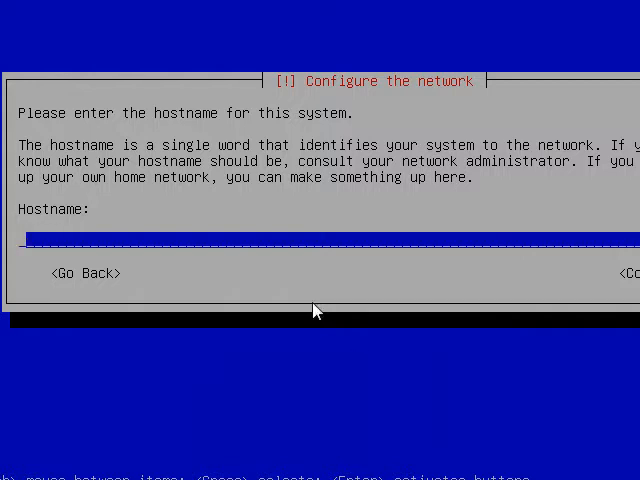
{"action": "type", "text": "lampse"}
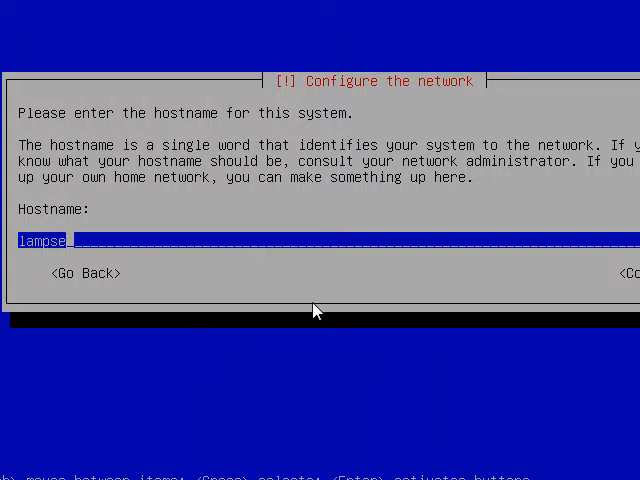
{"action": "key", "text": "Enter"}
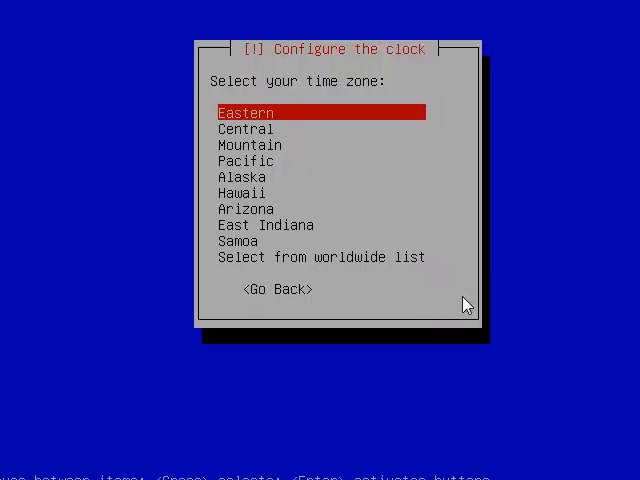
{"action": "key", "text": "Down"}
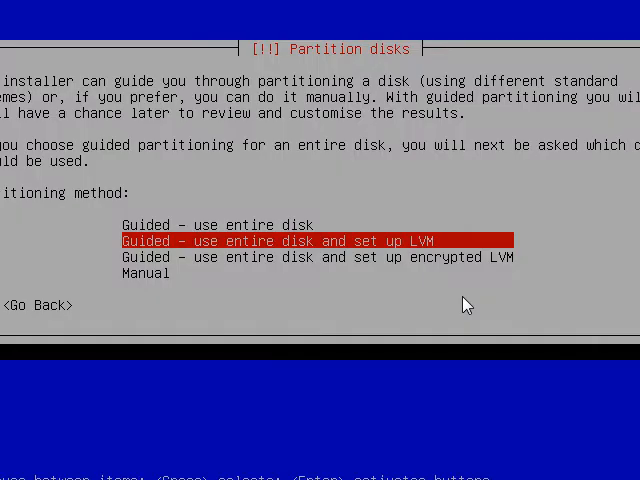
Step: Select 'Guided - use entire disk and set up LVM' as the partitioning method
{"action": "key", "text": "Up"}
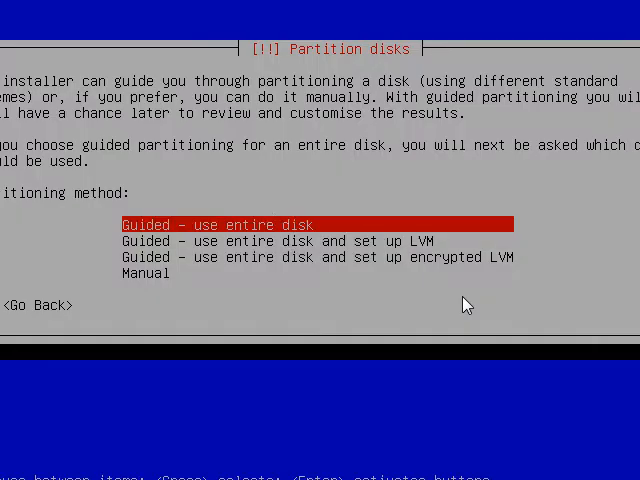
{"action": "key", "text": "Down"}
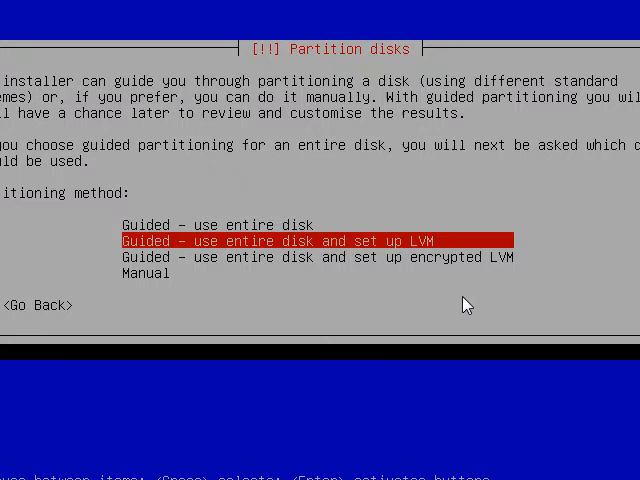
{"action": "key", "text": "Down"}
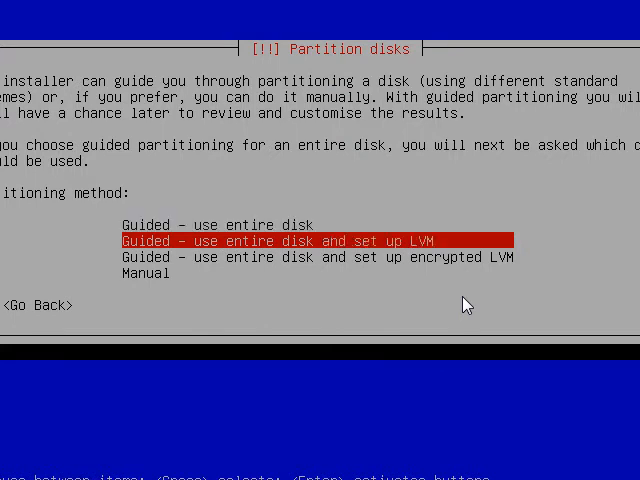
{"action": "key", "text": "Up"}
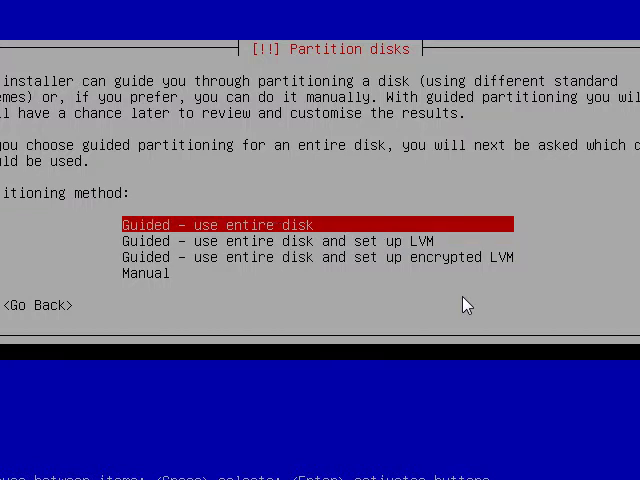
{"action": "key", "text": "Down"}
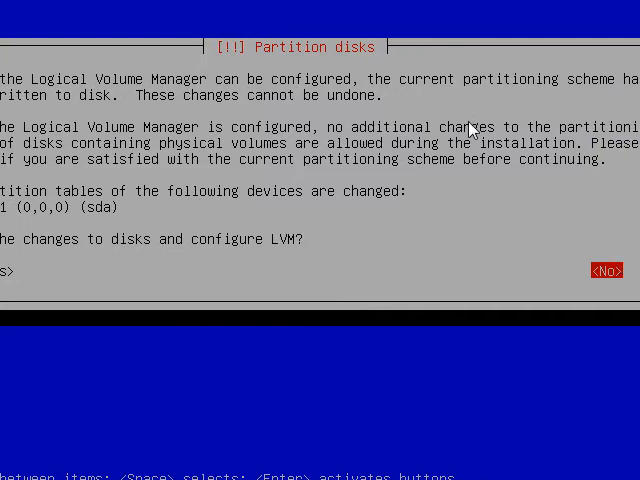
{"action": "mouse_move", "coordinate": [352, 144]}
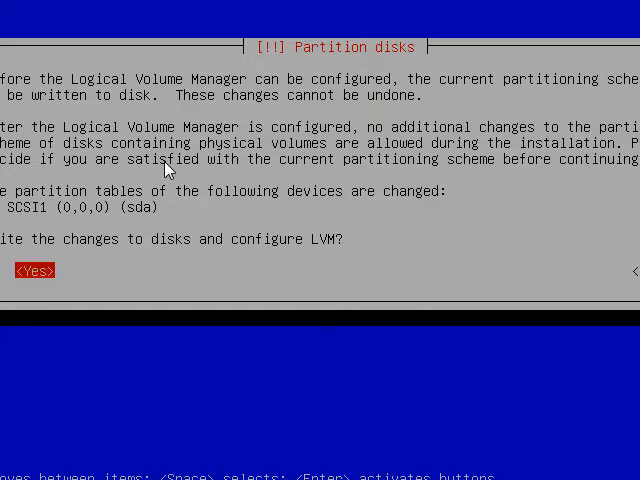
Step: Answer Yes to writing disk changes and configuring LVM
{"action": "left_click", "coordinate": [36, 270]}
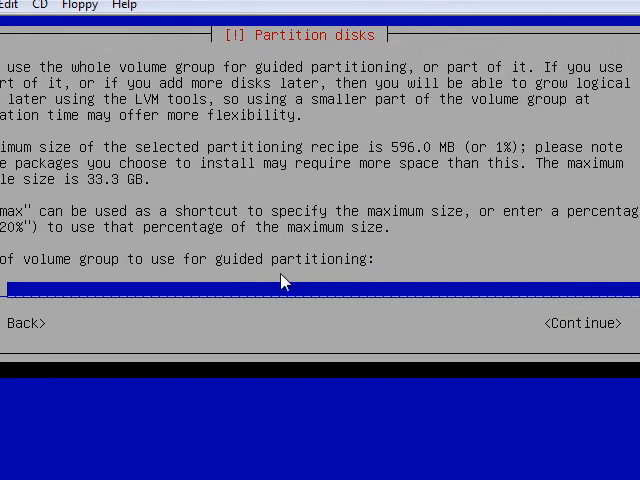
{"action": "mouse_move", "coordinate": [198, 284]}
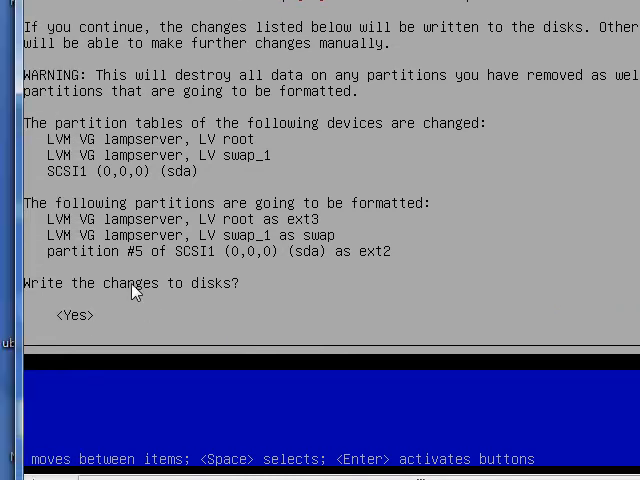
{"action": "mouse_move", "coordinate": [150, 286]}
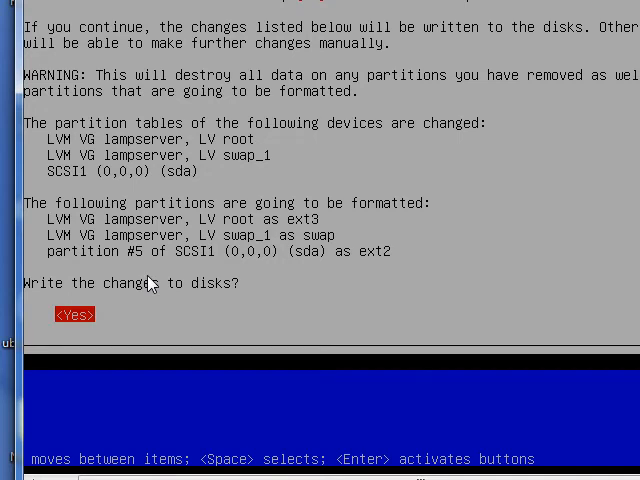
Step: Answer Yes to writing the partition changes so the base system installs
{"action": "left_click", "coordinate": [72, 314]}
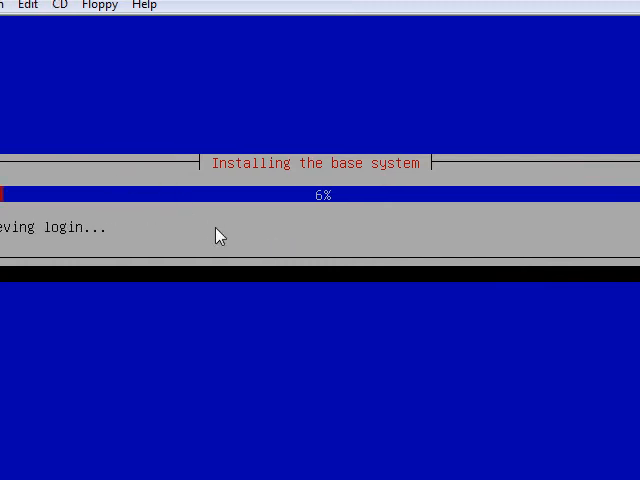
{"action": "mouse_move", "coordinate": [436, 252]}
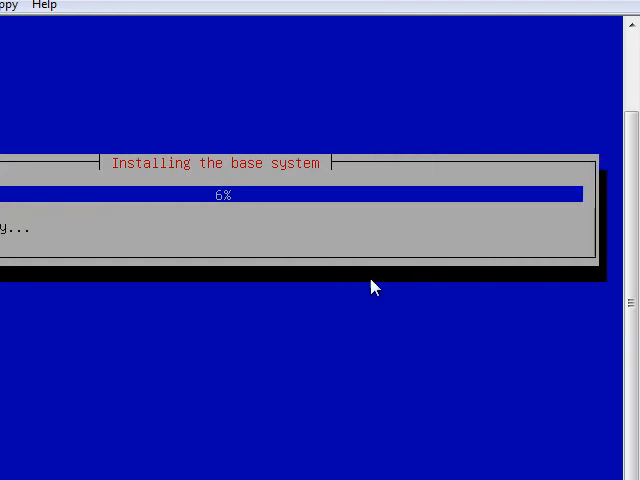
{"action": "mouse_move", "coordinate": [164, 336]}
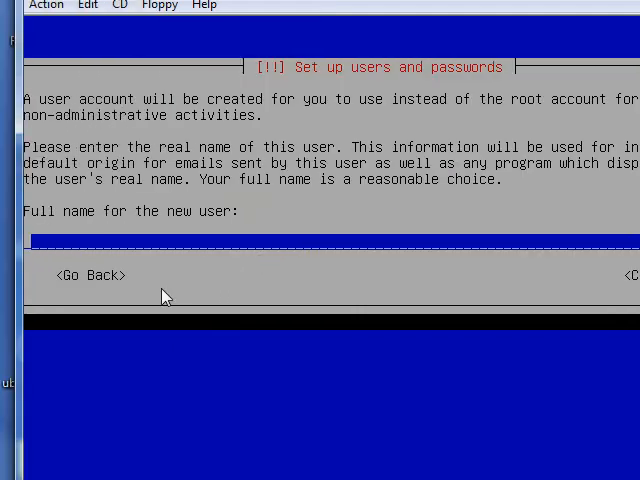
{"action": "mouse_move", "coordinate": [420, 292]}
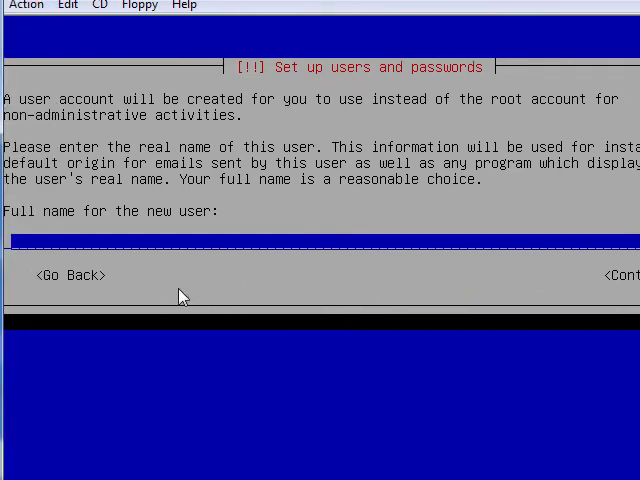
Step: Create the user 'techn' with its password and decline home directory encryption
{"action": "type", "text": "techn"}
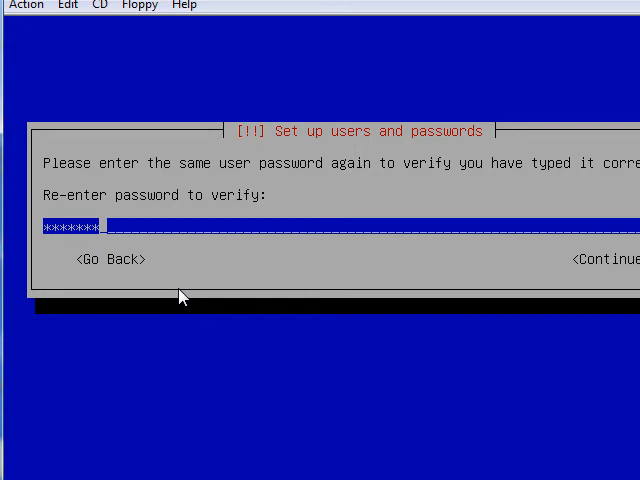
{"action": "type", "text": "*"}
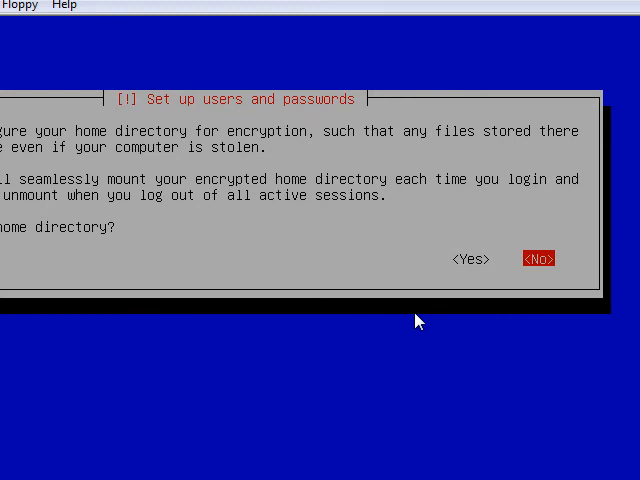
{"action": "left_click", "coordinate": [538, 260]}
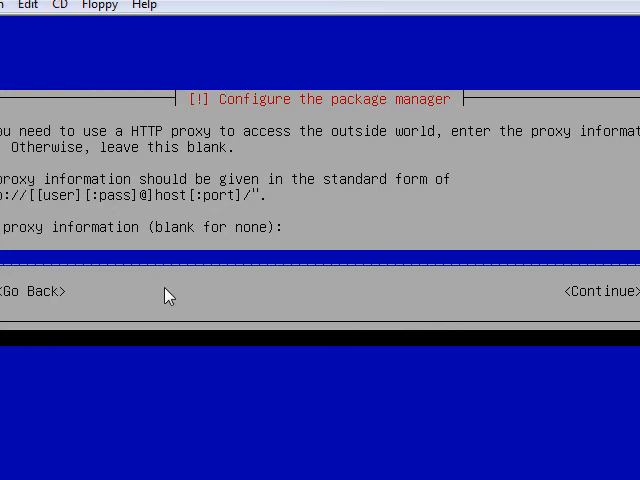
Step: Continue past the HTTP proxy prompt with no proxy so apt configuration starts
{"action": "left_click", "coordinate": [596, 292]}
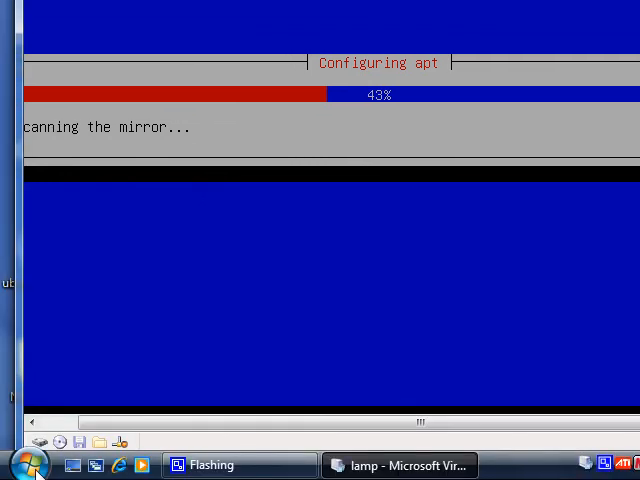
Step: Review the Virtual PC Console's File > Options Performance page and cancel without changes
{"action": "left_click", "coordinate": [24, 460]}
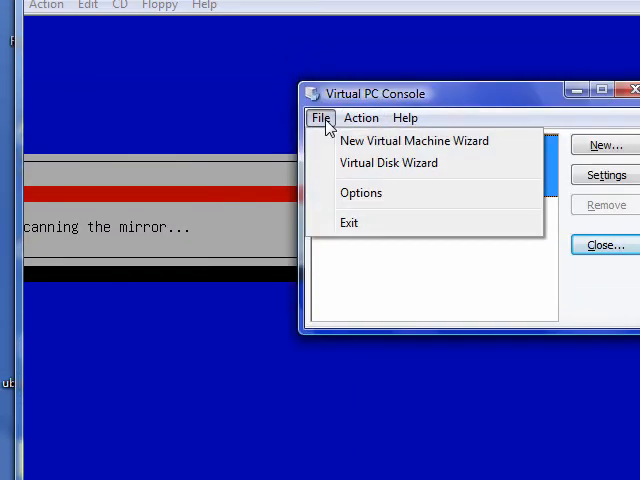
{"action": "mouse_move", "coordinate": [344, 204]}
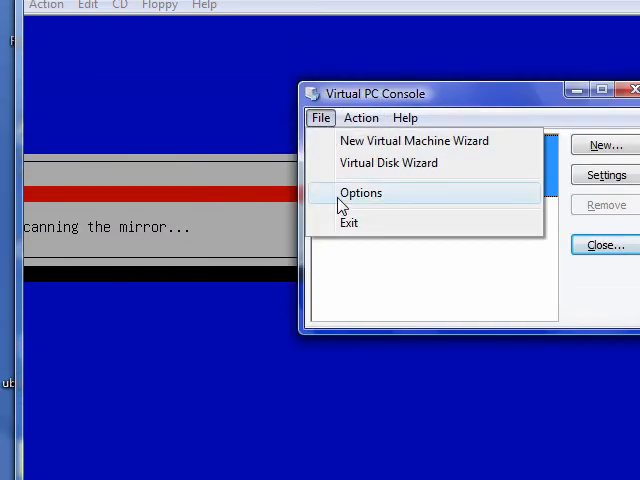
{"action": "left_click", "coordinate": [362, 192]}
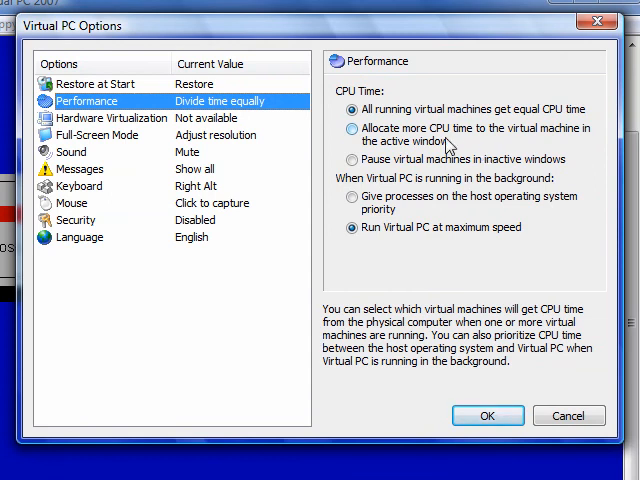
{"action": "mouse_move", "coordinate": [454, 106]}
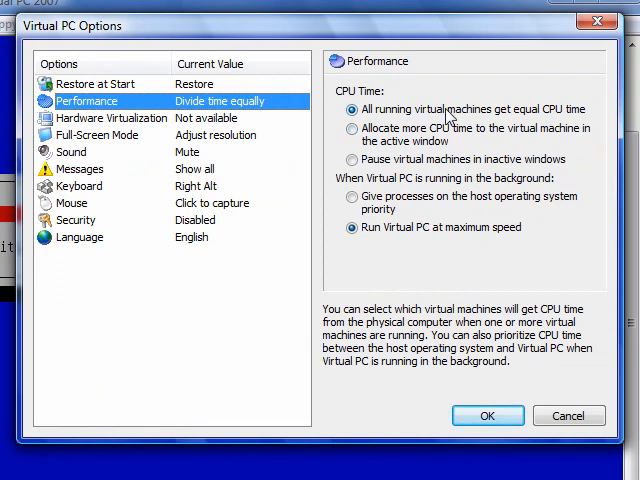
{"action": "mouse_move", "coordinate": [432, 246]}
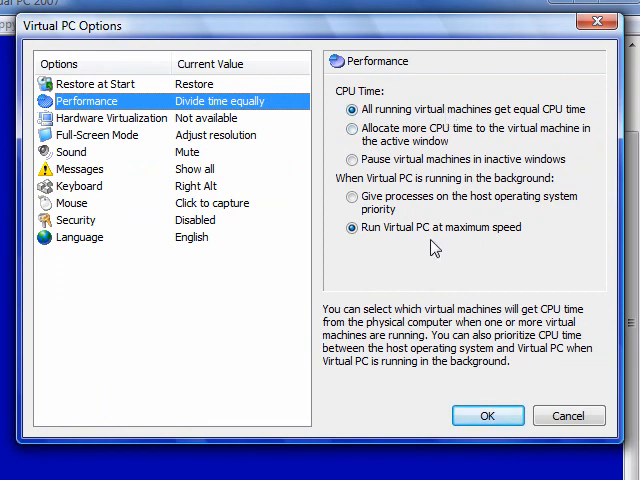
{"action": "mouse_move", "coordinate": [420, 120]}
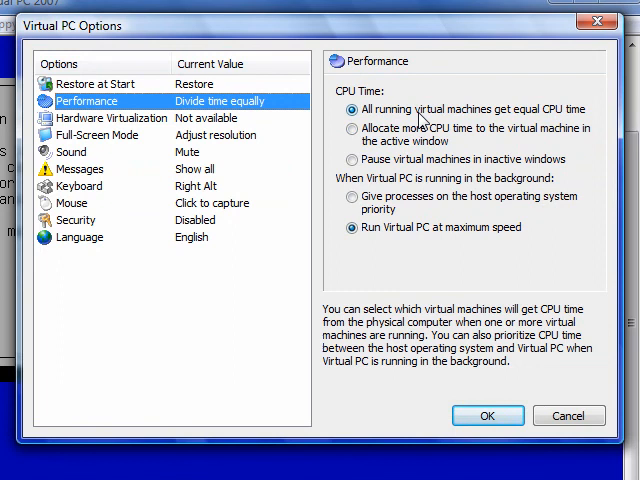
{"action": "mouse_move", "coordinate": [420, 220]}
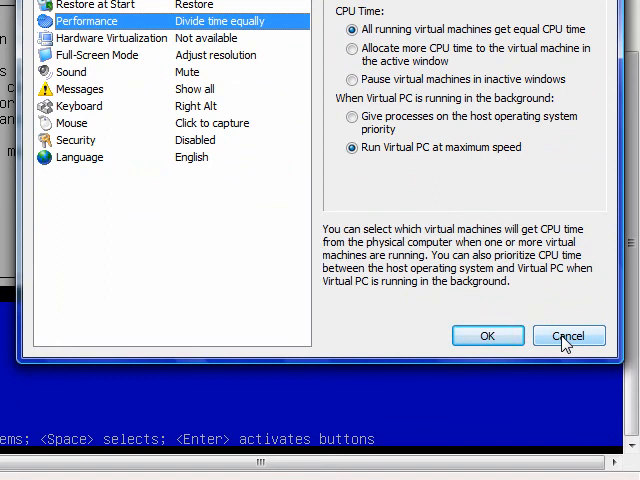
{"action": "left_click", "coordinate": [568, 336]}
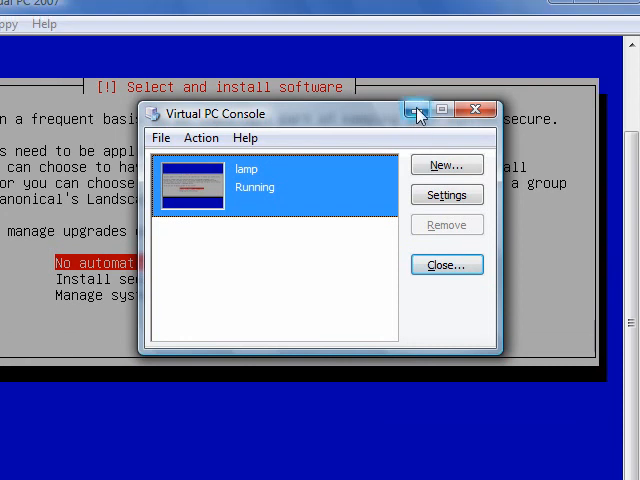
{"action": "mouse_move", "coordinate": [416, 108]}
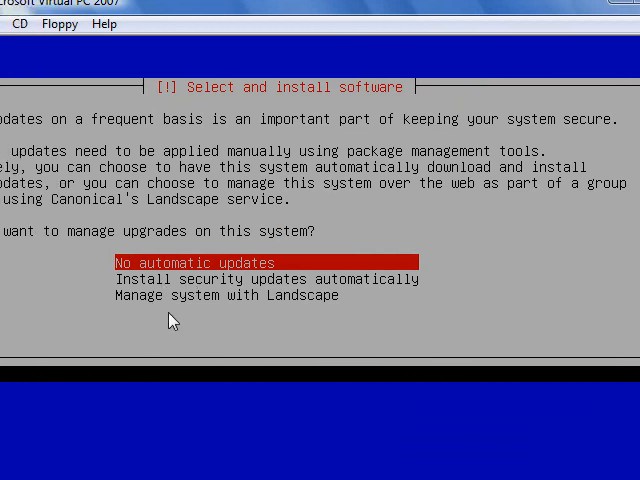
Step: Browse the upgrade-management choices and settle on No automatic updates
{"action": "key", "text": "Down"}
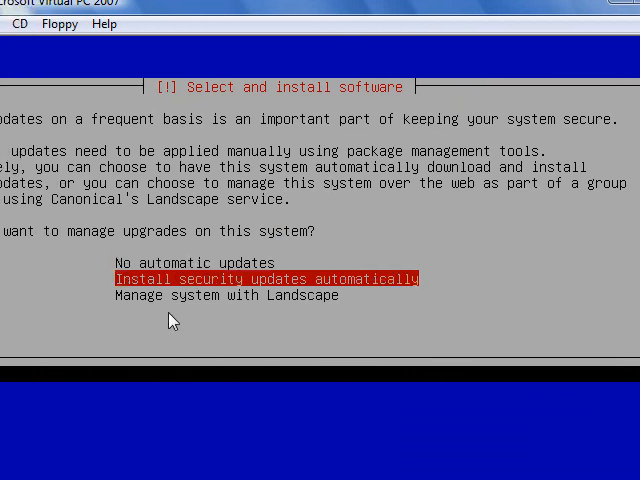
{"action": "key", "text": "Down"}
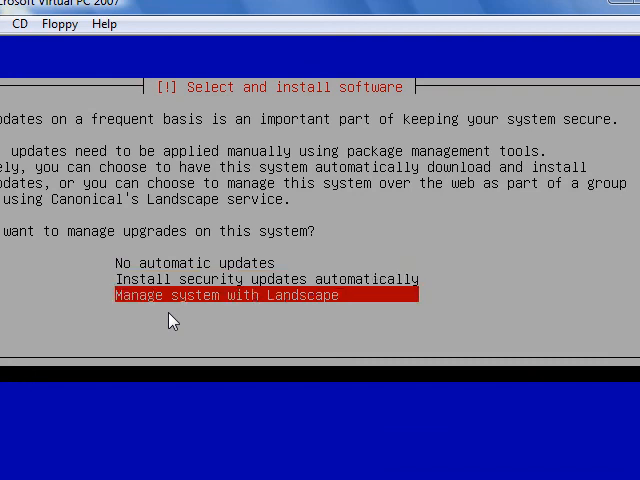
{"action": "key", "text": "Up"}
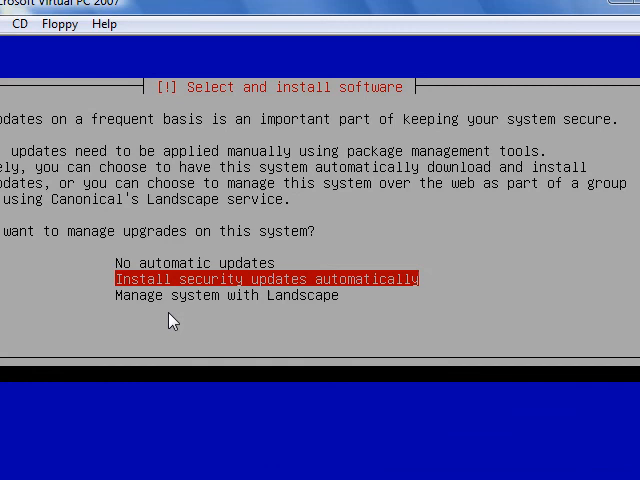
{"action": "key", "text": "Up"}
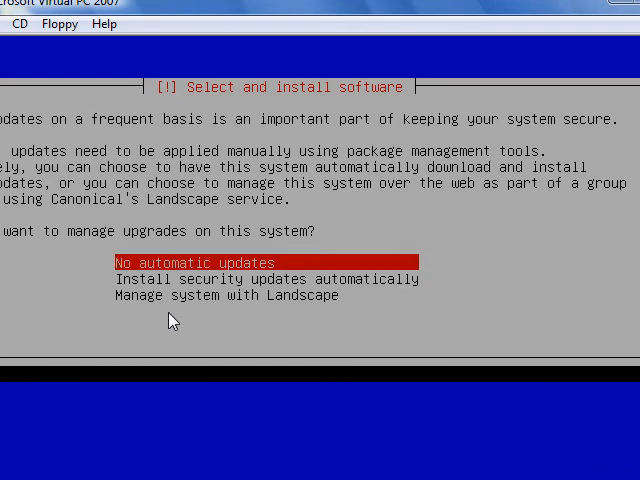